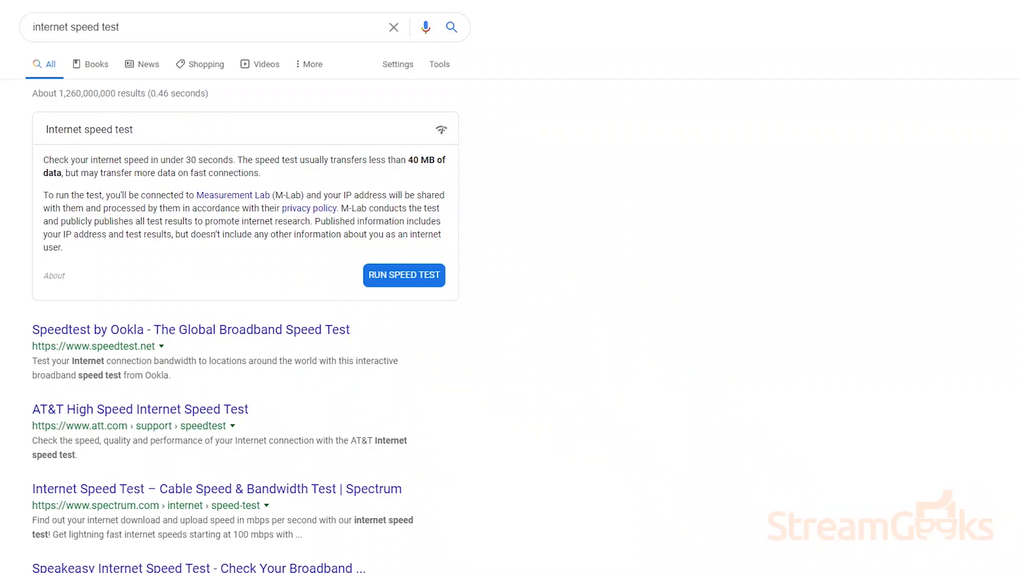
Add a Video Capture Device source named HuddleCamHD Pro.
{"action": "left_click", "coordinate": [403, 274]}
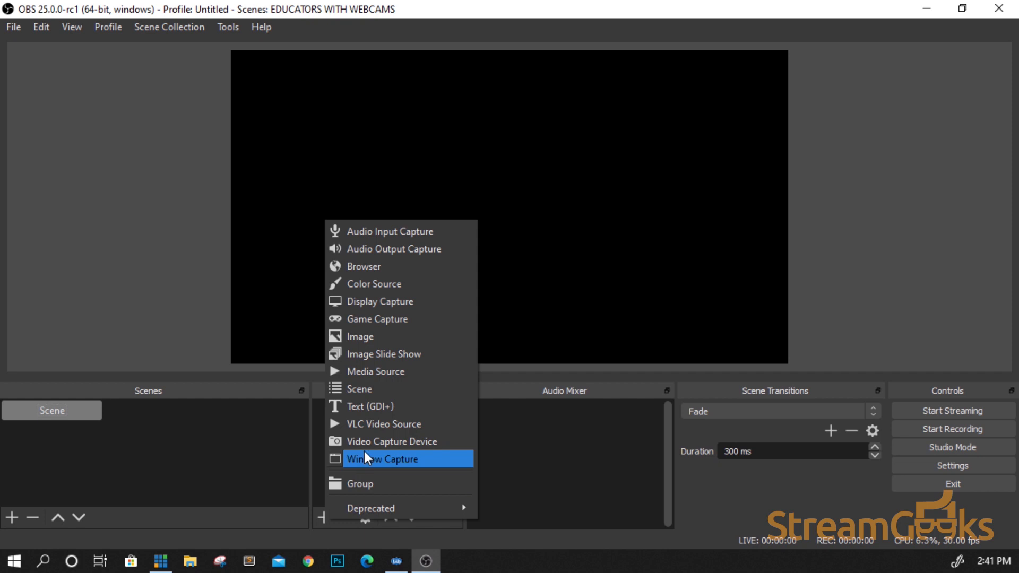
{"action": "left_click", "coordinate": [382, 459]}
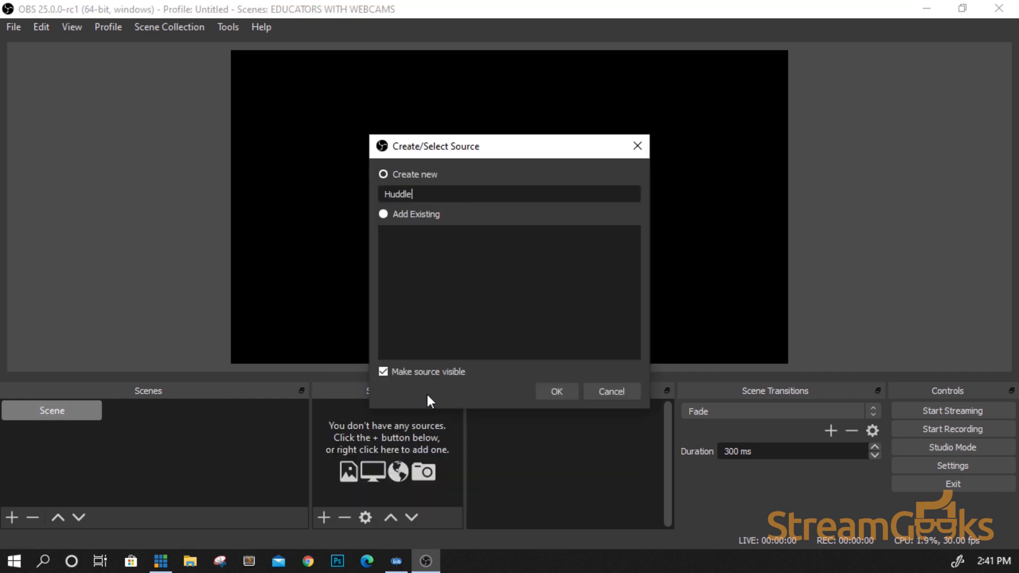
{"action": "type", "text": "CamHD Pro"}
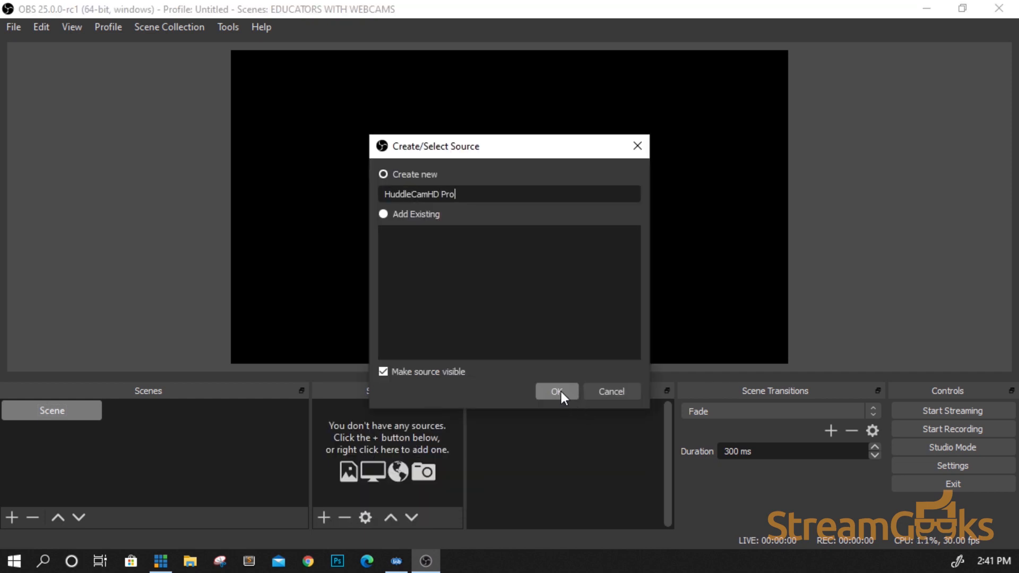
{"action": "left_click", "coordinate": [556, 391]}
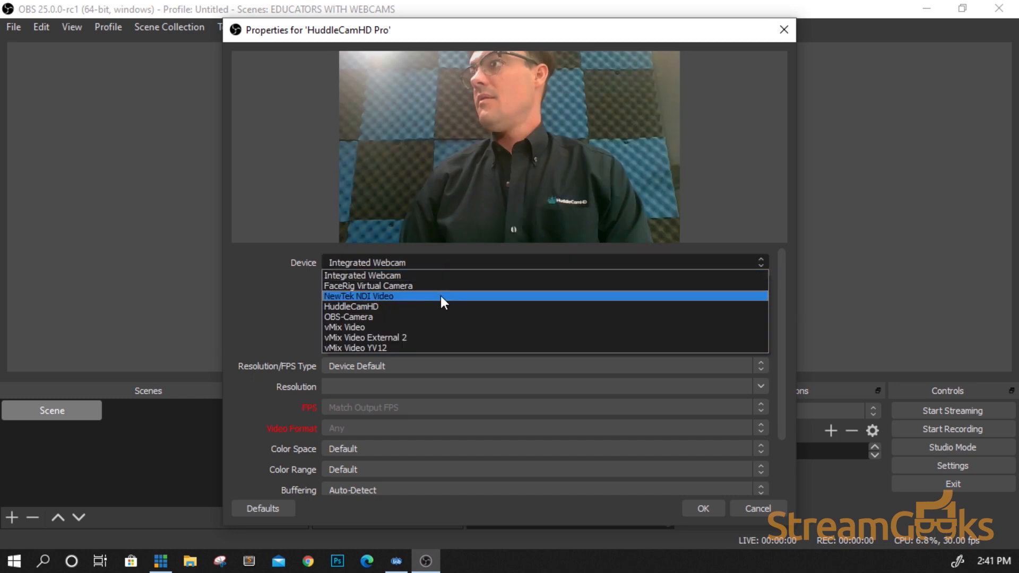
Set the source device to the HuddleCamHD camera and accept its properties.
{"action": "left_click", "coordinate": [350, 306]}
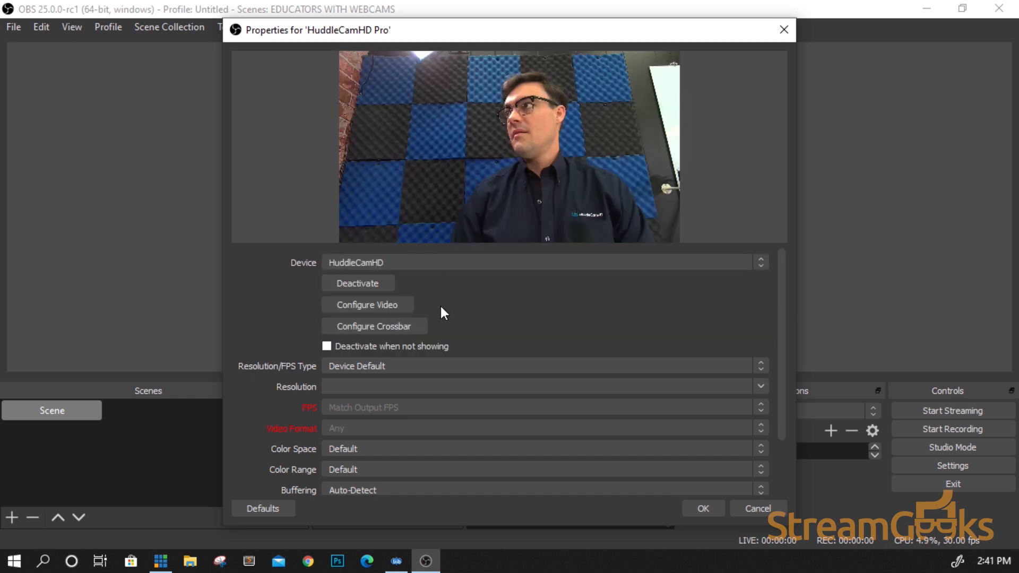
{"action": "left_click", "coordinate": [703, 508]}
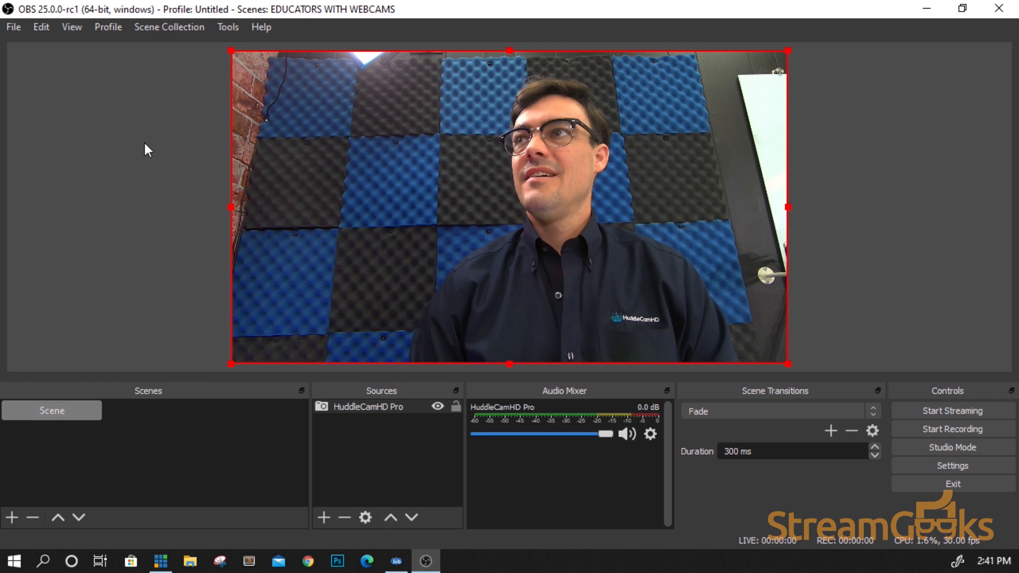
{"action": "mouse_move", "coordinate": [26, 39]}
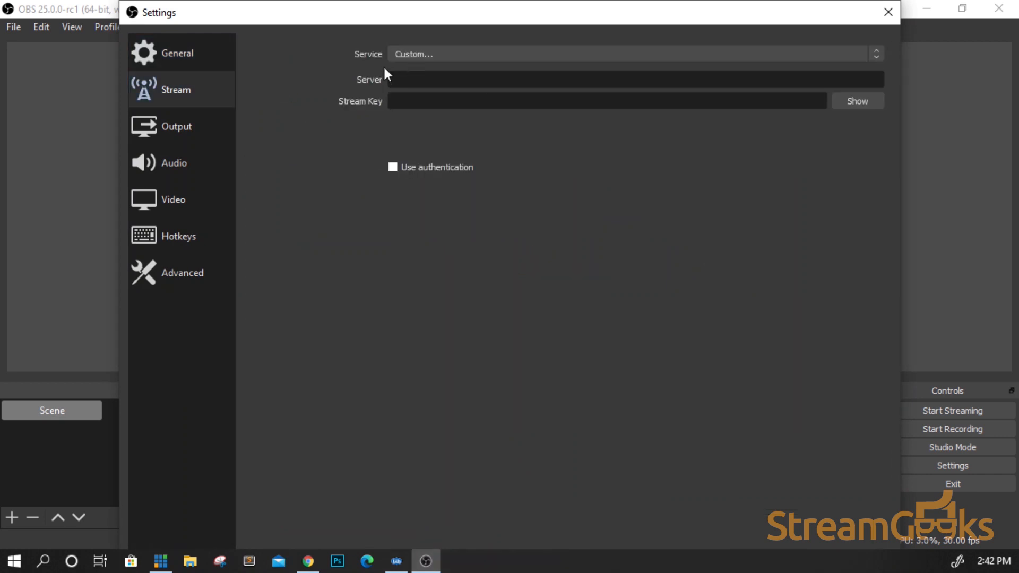
Enter the custom RTMP youtube-server address and stream key, then save the stream settings.
{"action": "type", "text": "rtp:"}
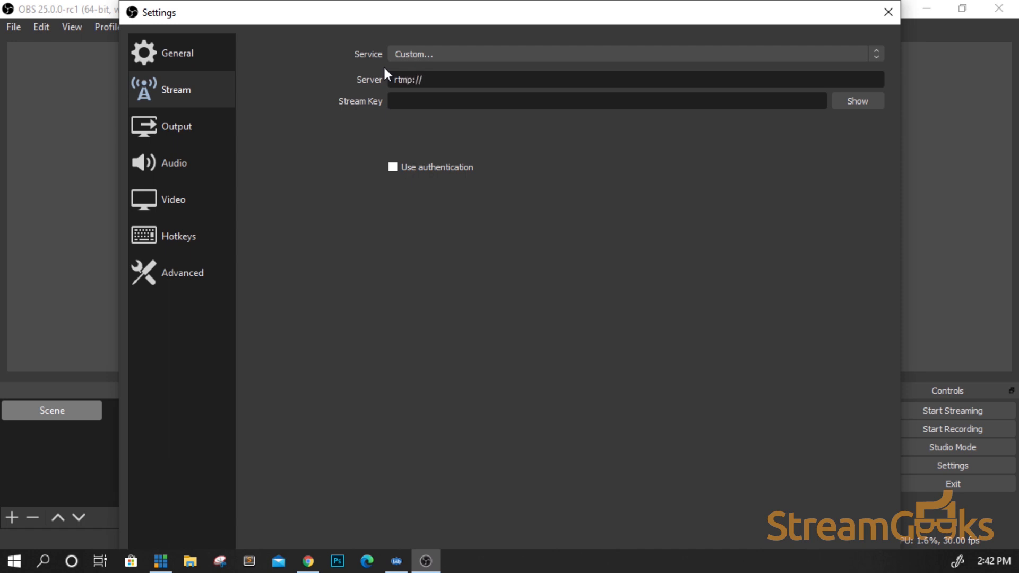
{"action": "type", "text": "youtube-server"}
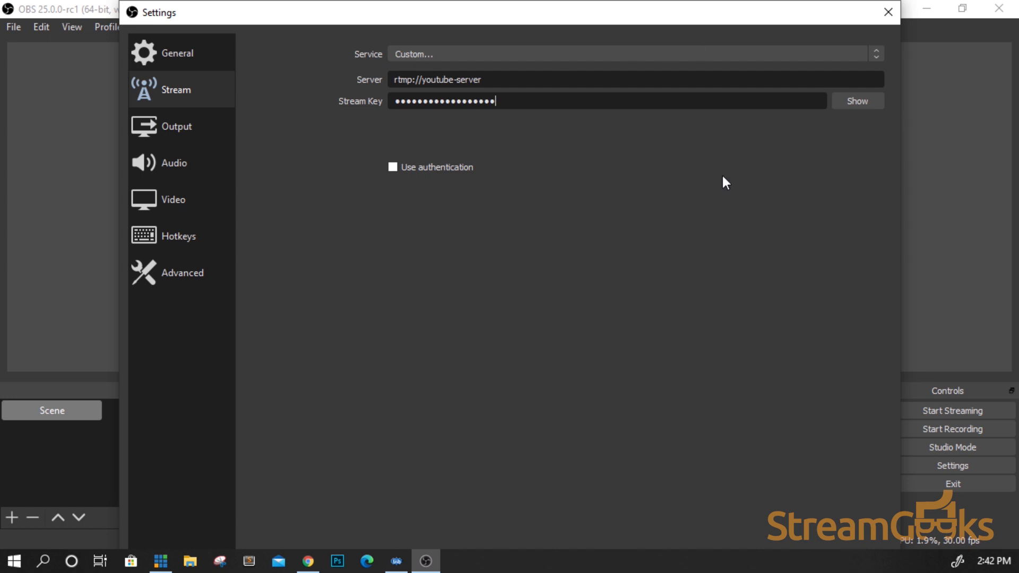
{"action": "left_click", "coordinate": [885, 12]}
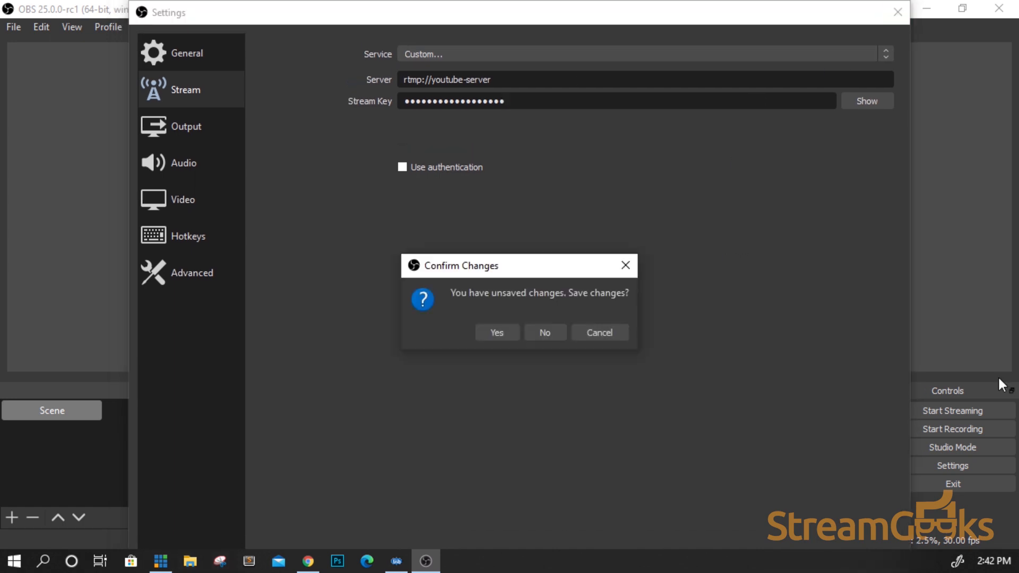
{"action": "left_click", "coordinate": [496, 332]}
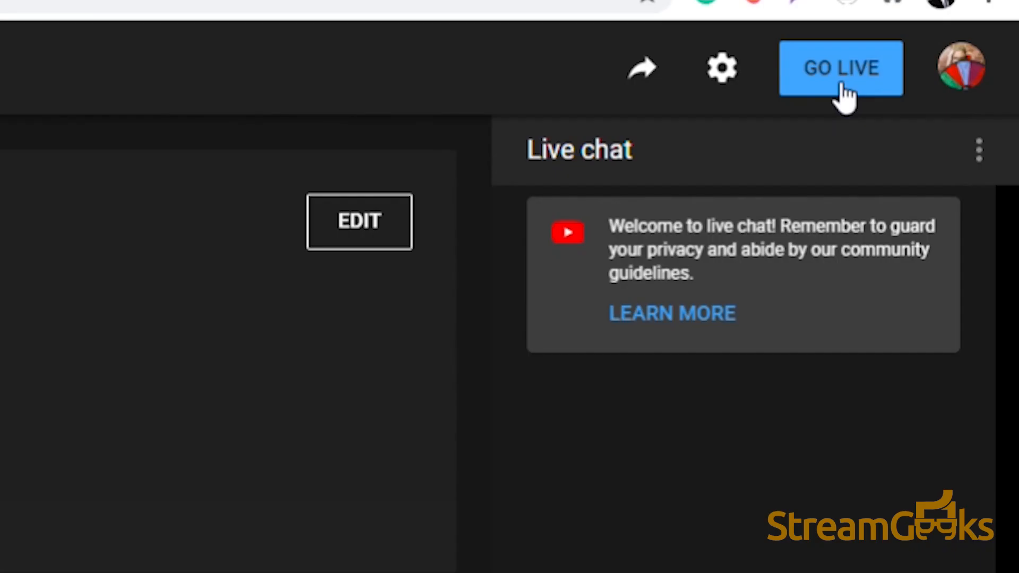
Go live in YouTube Studio so the stream is on air.
{"action": "left_click", "coordinate": [838, 68]}
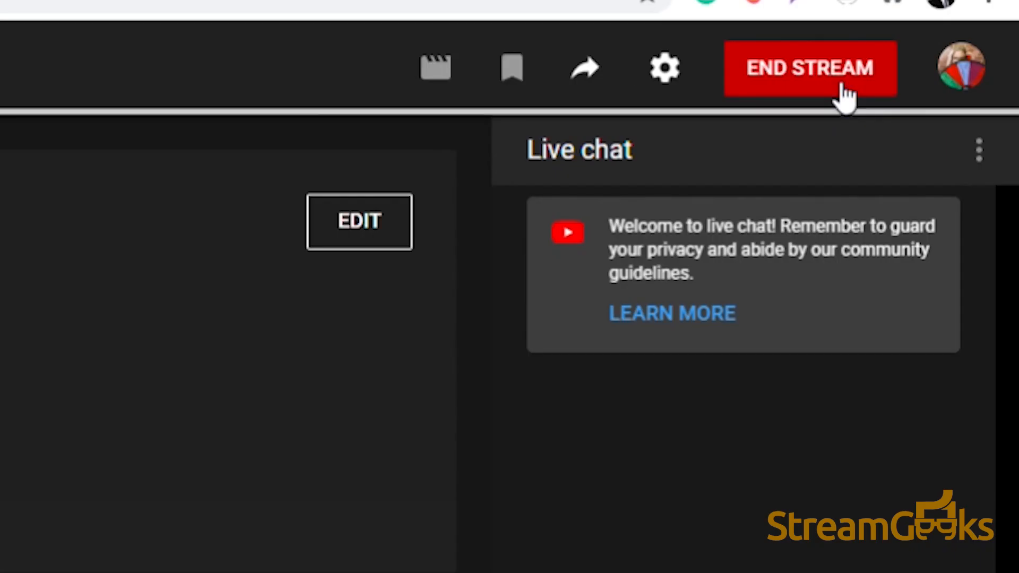